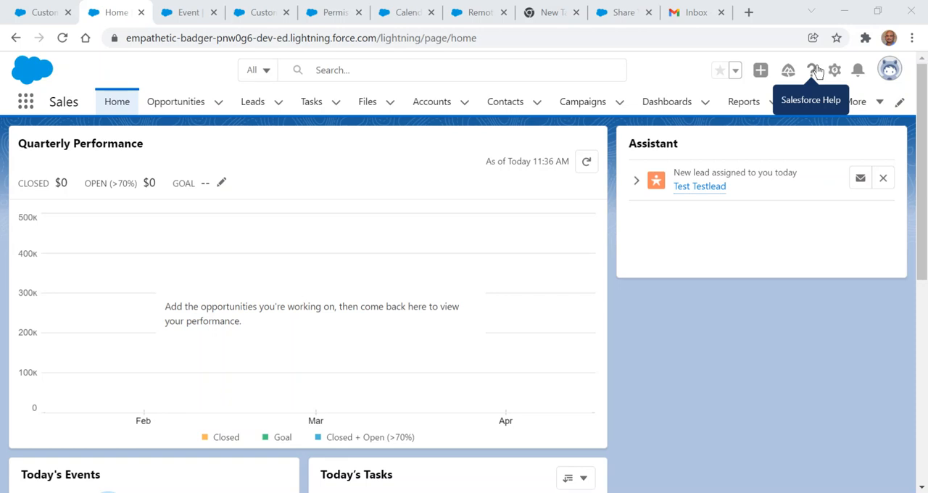
mouse_move(64, 120)
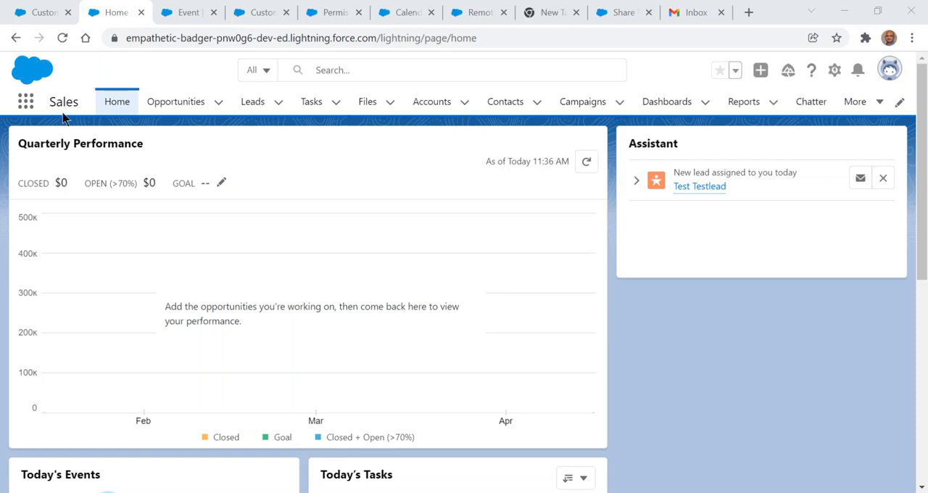
- Switch to the Sales app and open its Calendar for the week of January 16–22, 2022
left_click(24, 101)
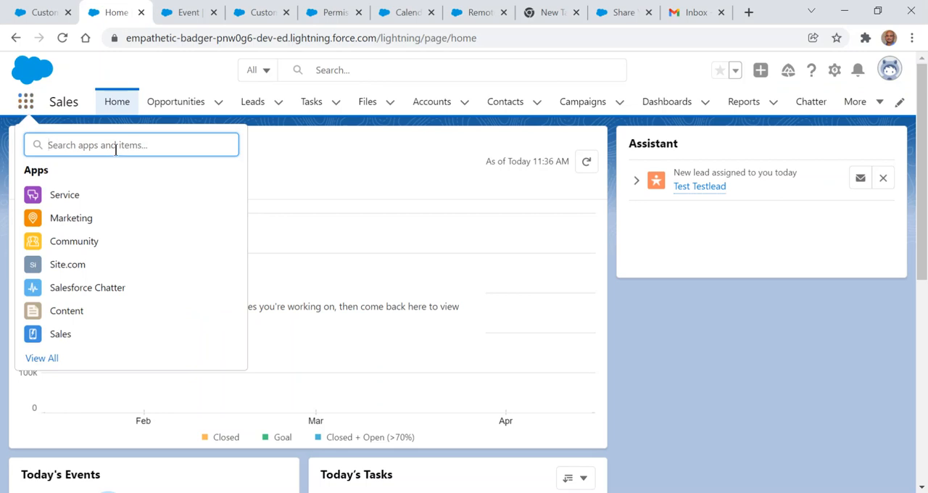
type("Sa")
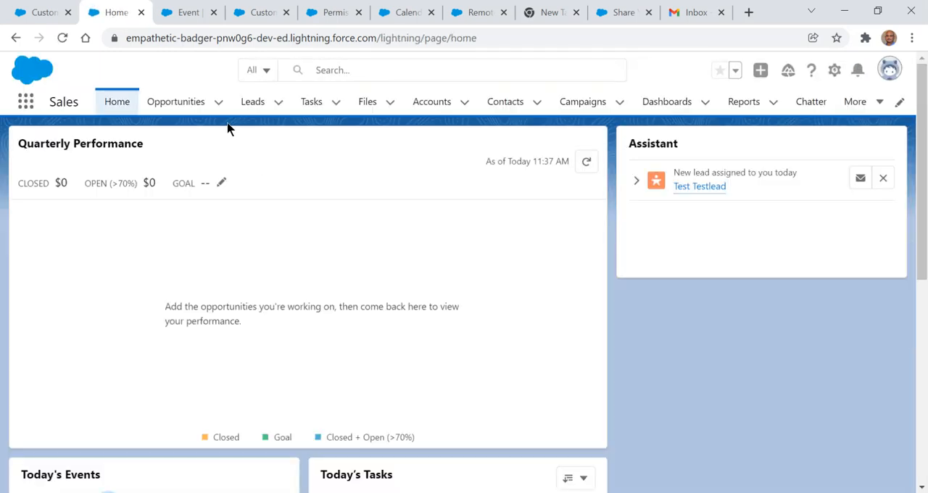
left_click(854, 101)
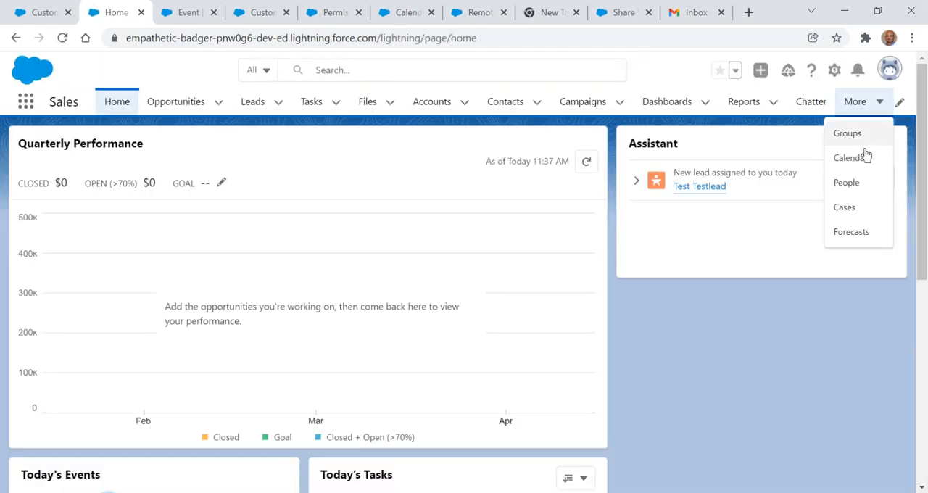
left_click(843, 157)
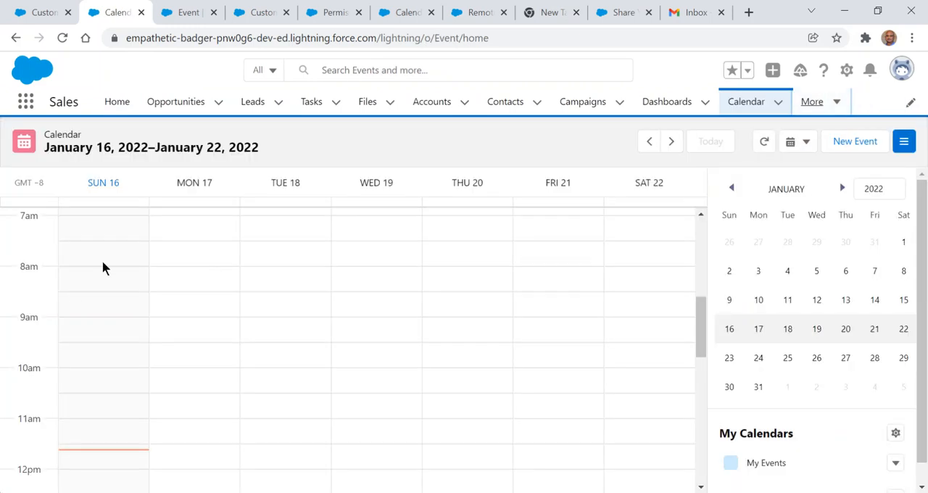
mouse_move(641, 211)
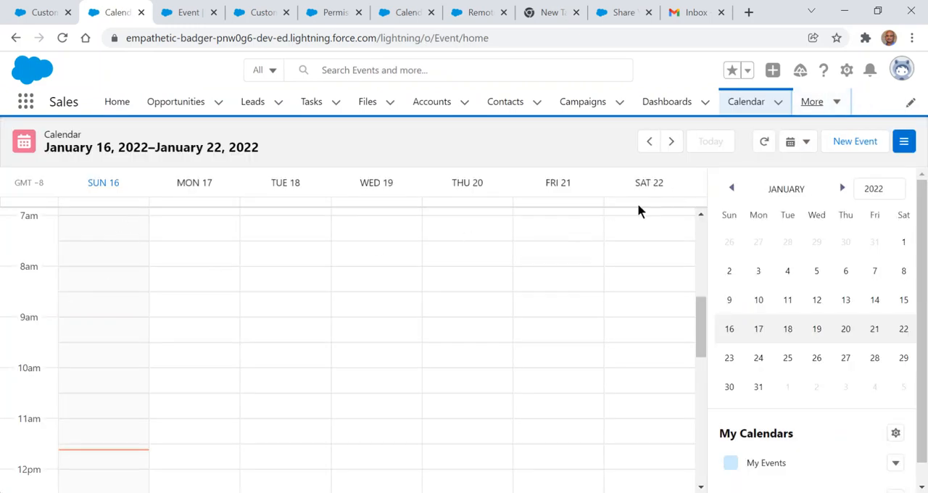
scroll("down", 3)
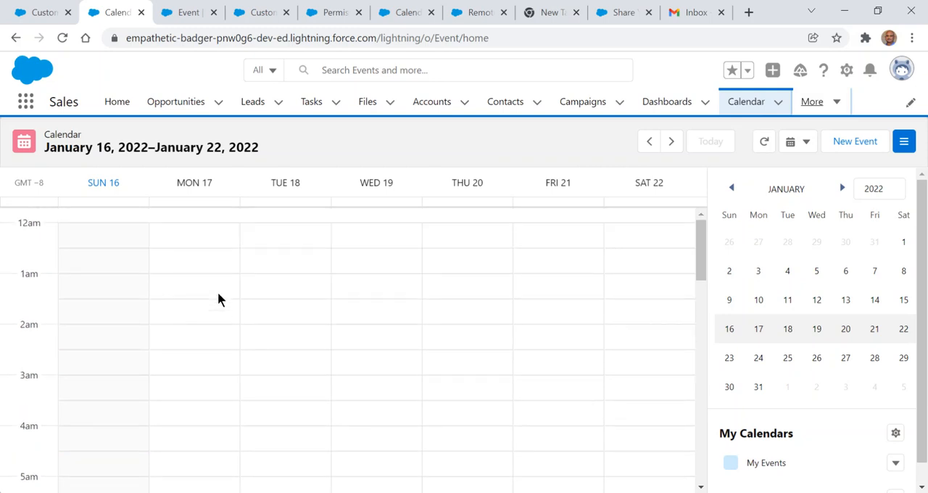
- Save a Monday January 17, 5–6am event with subject Email and location 'test'
left_click(855, 141)
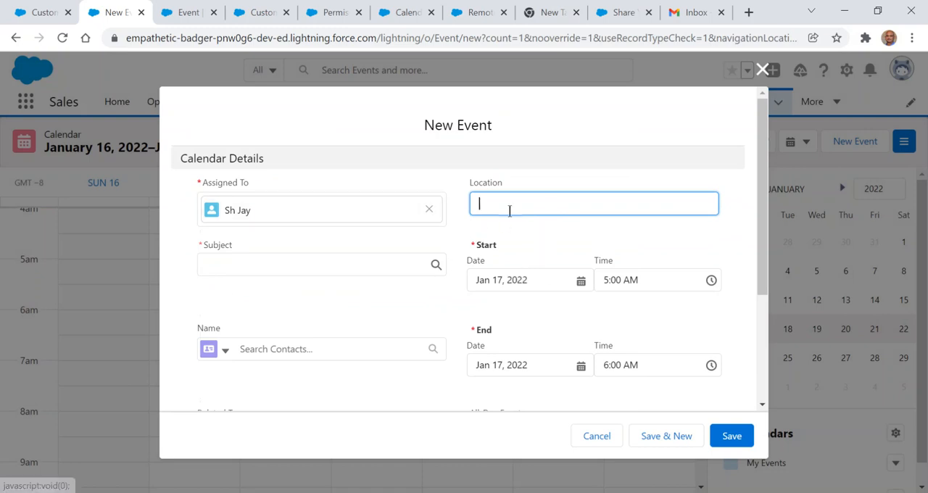
type("e")
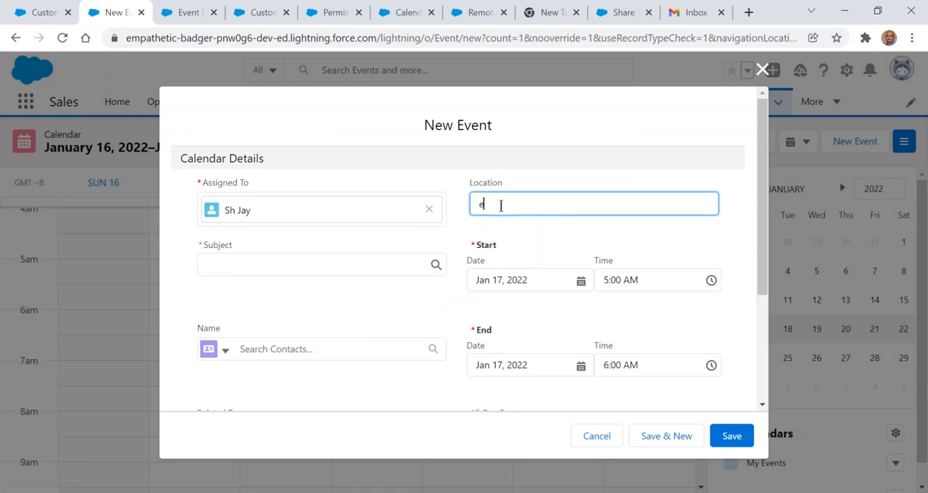
type("tes")
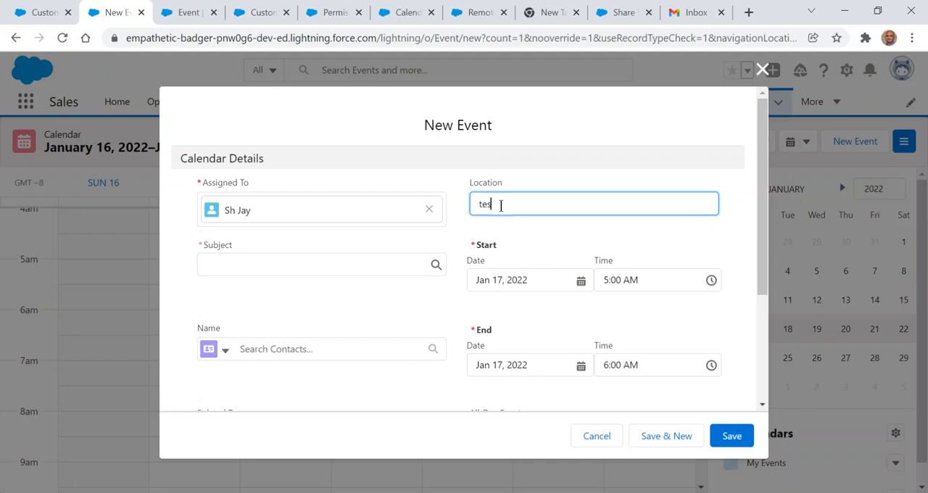
left_click(319, 264)
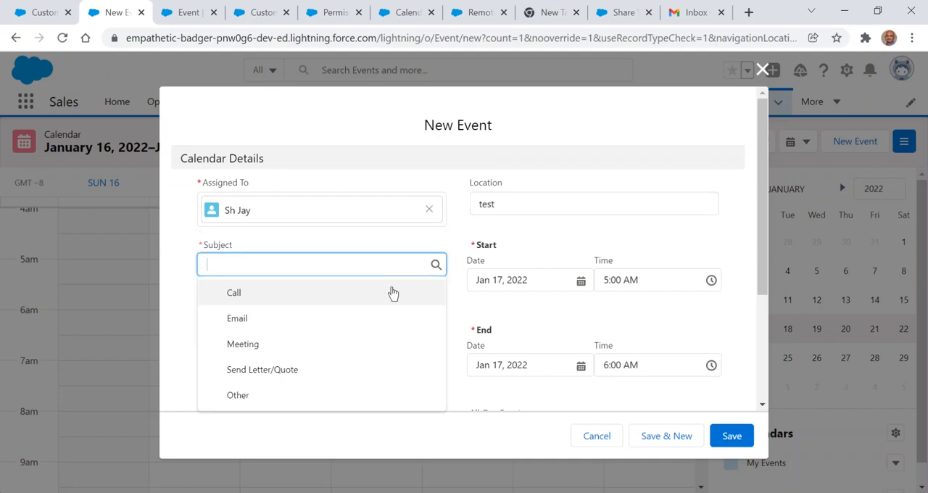
left_click(237, 319)
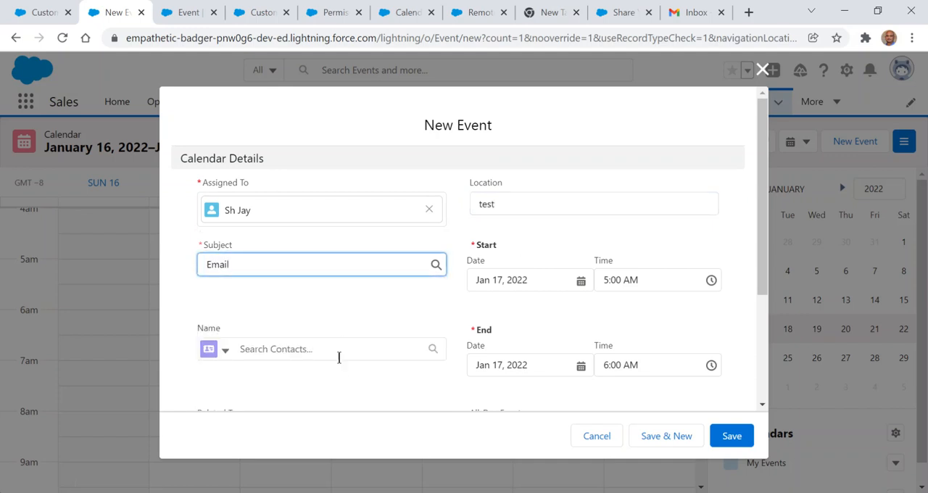
scroll("down", 3)
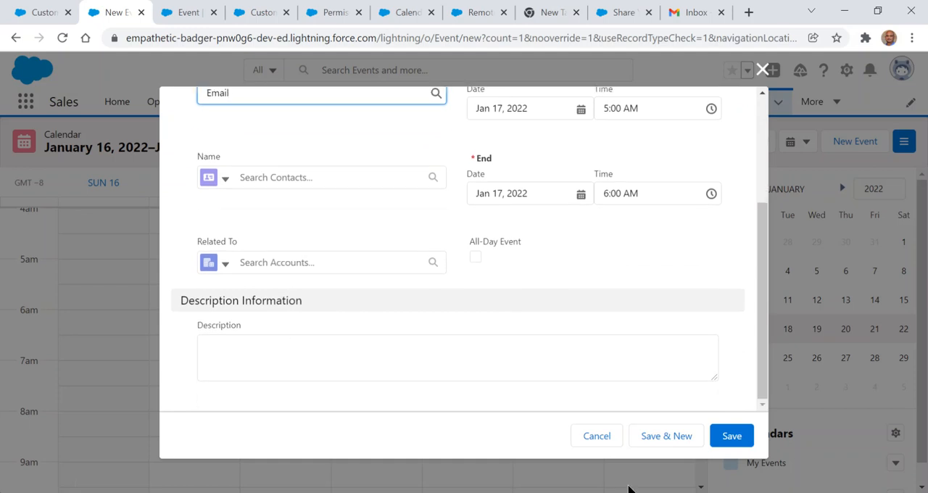
left_click(731, 435)
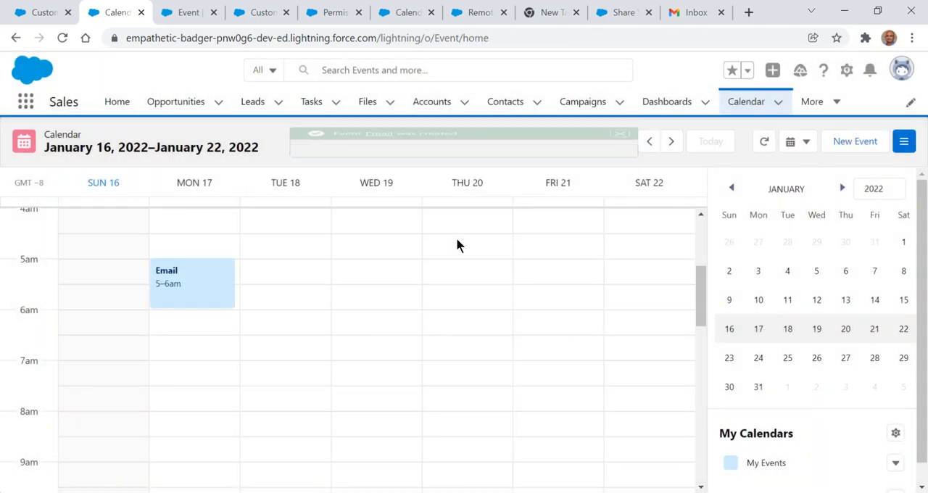
- Preview the Email event's details, close the preview, and bring up the Setup gear options
left_click(191, 284)
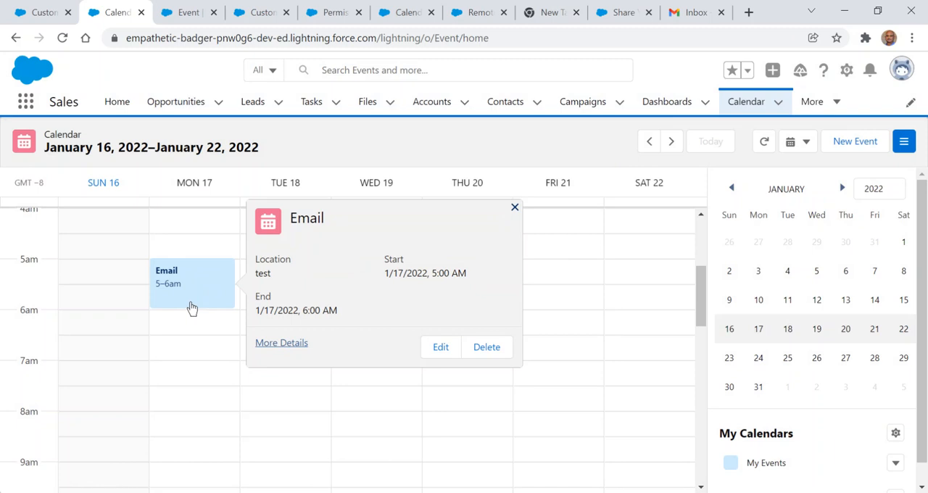
left_click(514, 207)
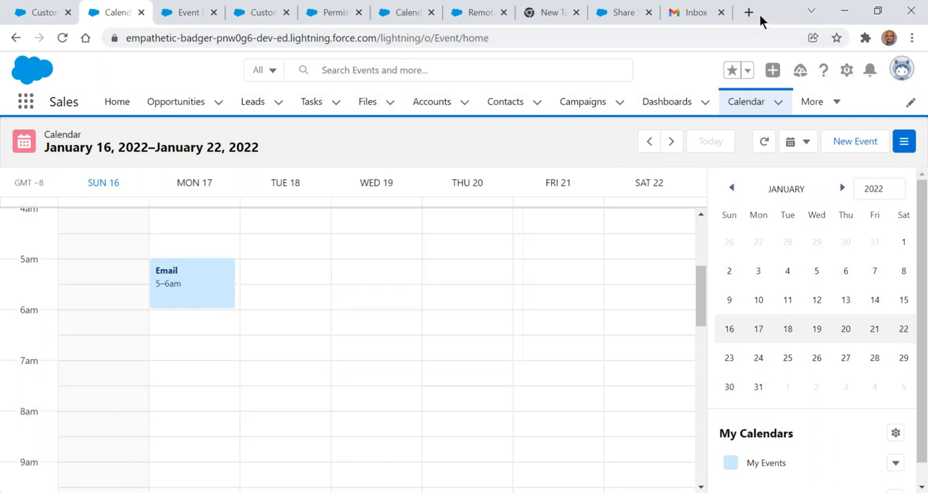
mouse_move(357, 254)
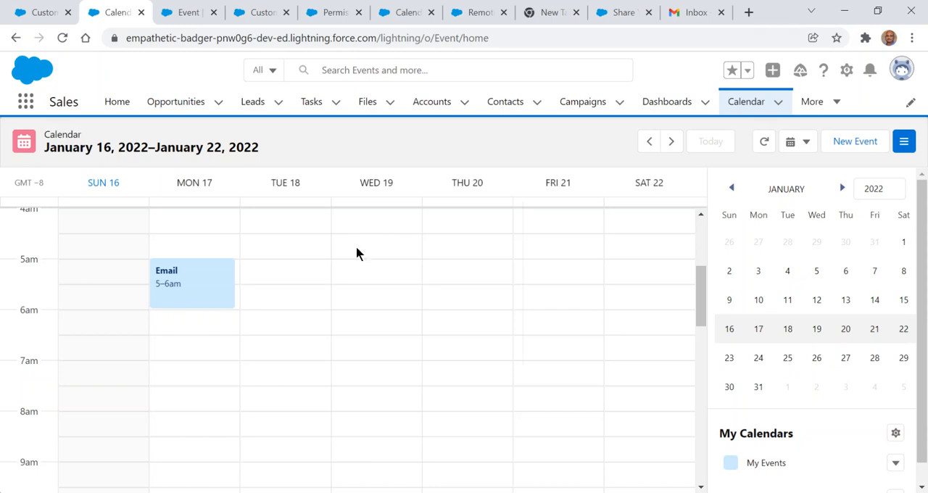
left_click(845, 70)
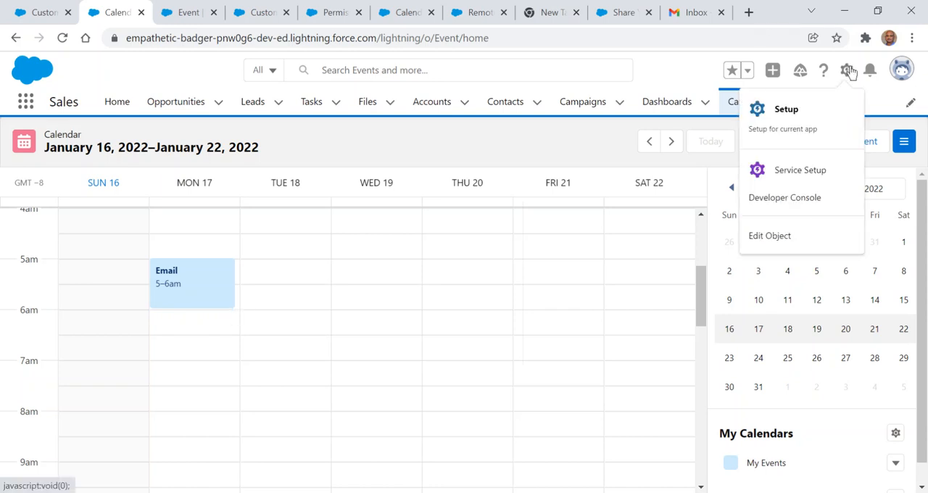
mouse_move(828, 244)
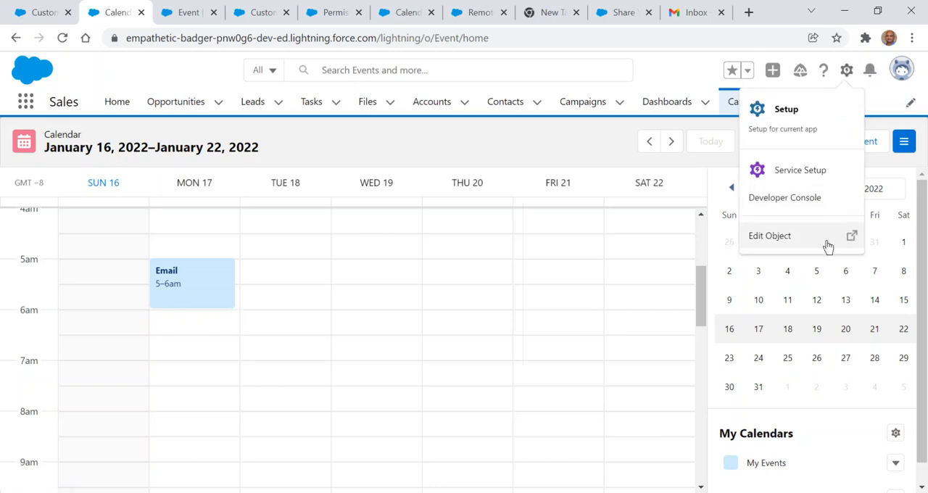
mouse_move(786, 239)
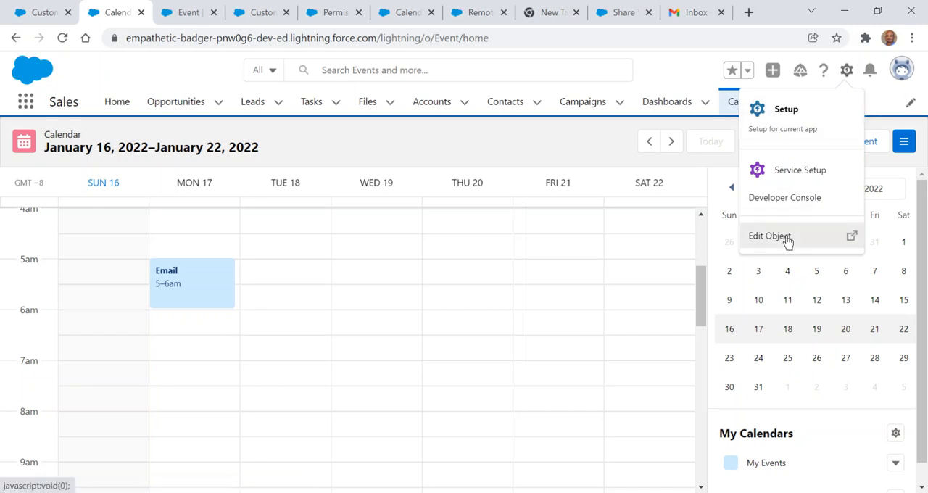
- Choose Edit Object to view the Event object's details in Object Manager
left_click(769, 235)
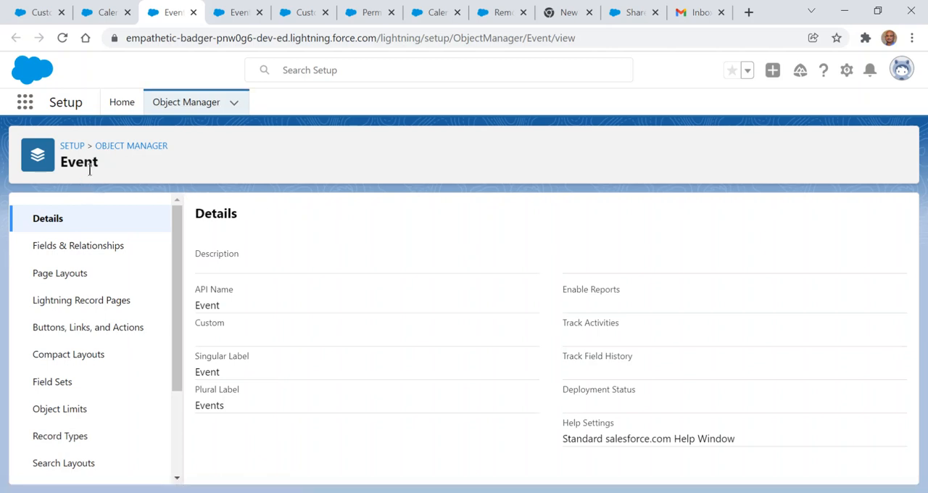
mouse_move(174, 196)
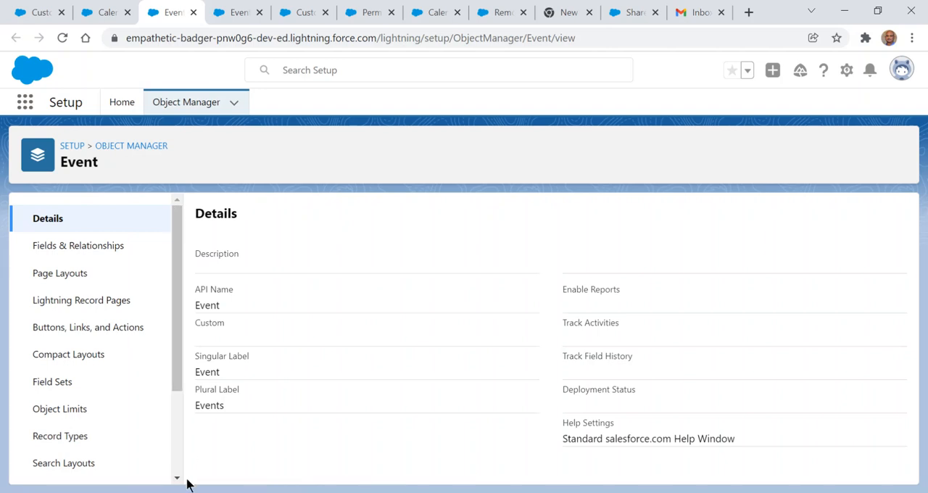
- Review the Event object's fields, Event Layout page layout and Lightning record pages, then return to Calendar
left_click(78, 245)
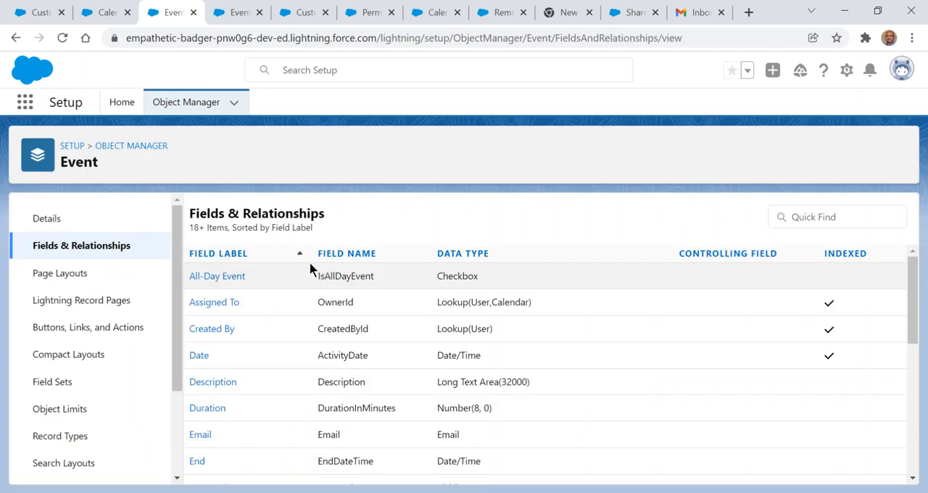
left_click(60, 274)
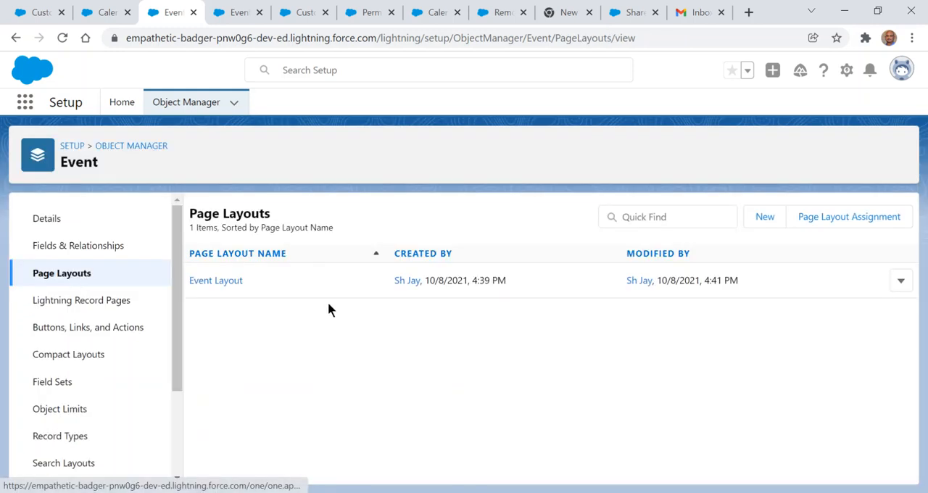
left_click(215, 280)
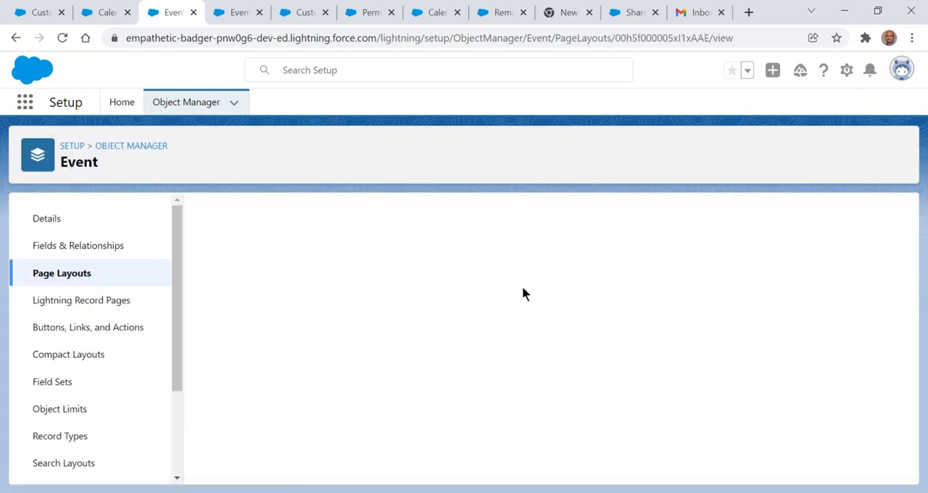
left_click(78, 300)
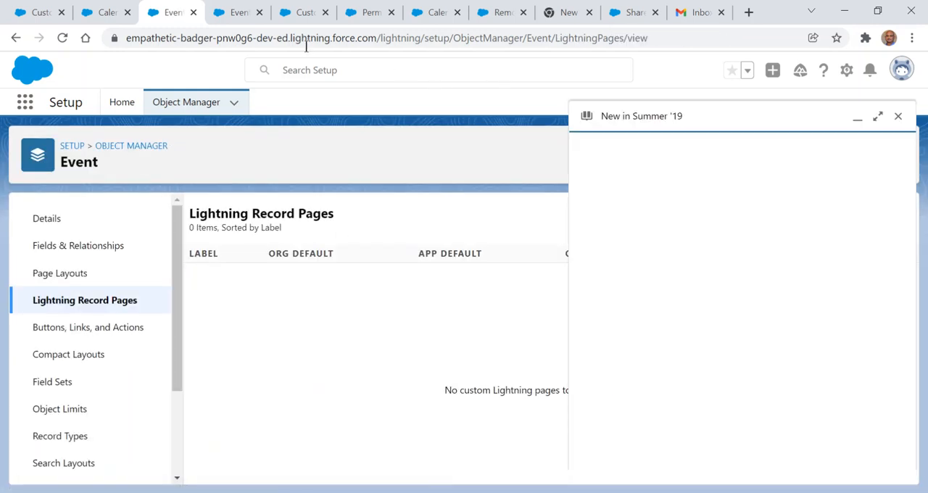
left_click(101, 13)
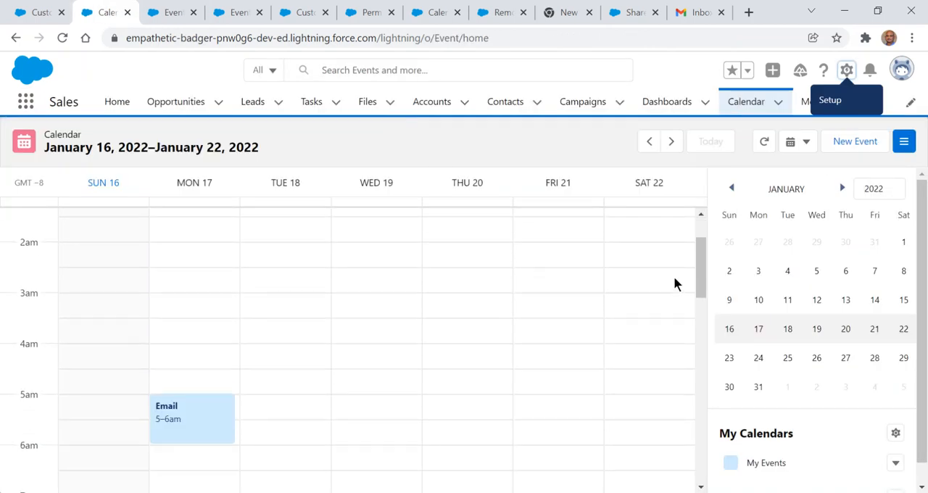
scroll("down", 3)
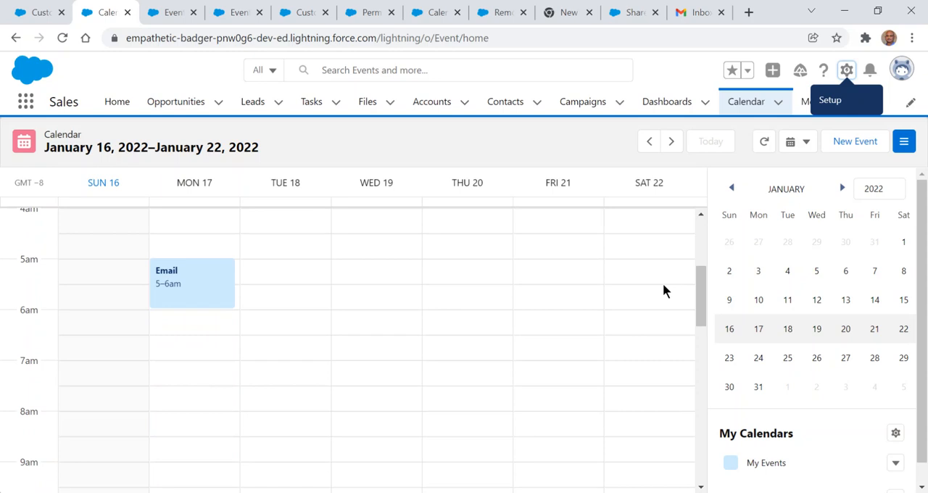
mouse_move(174, 243)
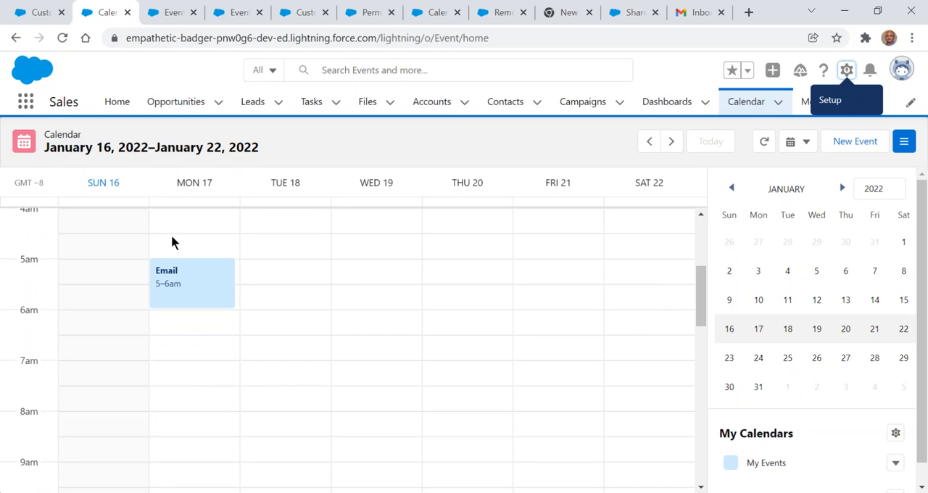
mouse_move(171, 252)
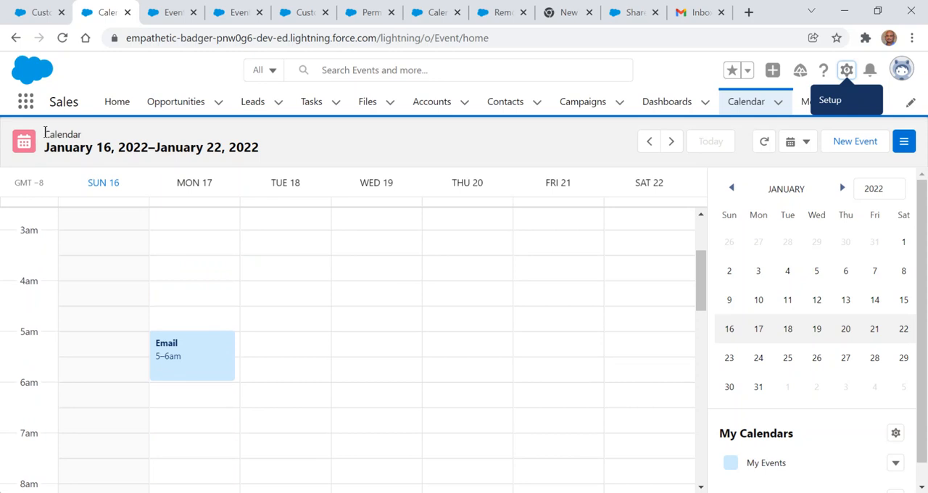
mouse_move(690, 269)
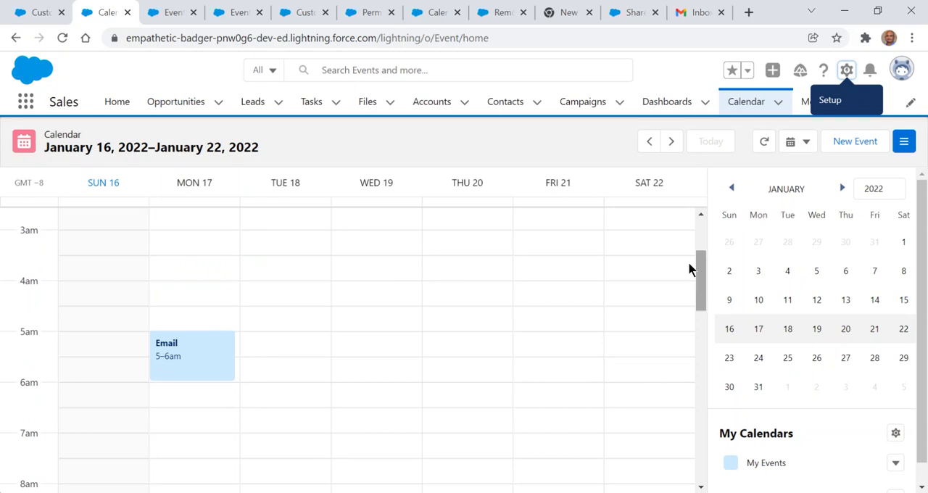